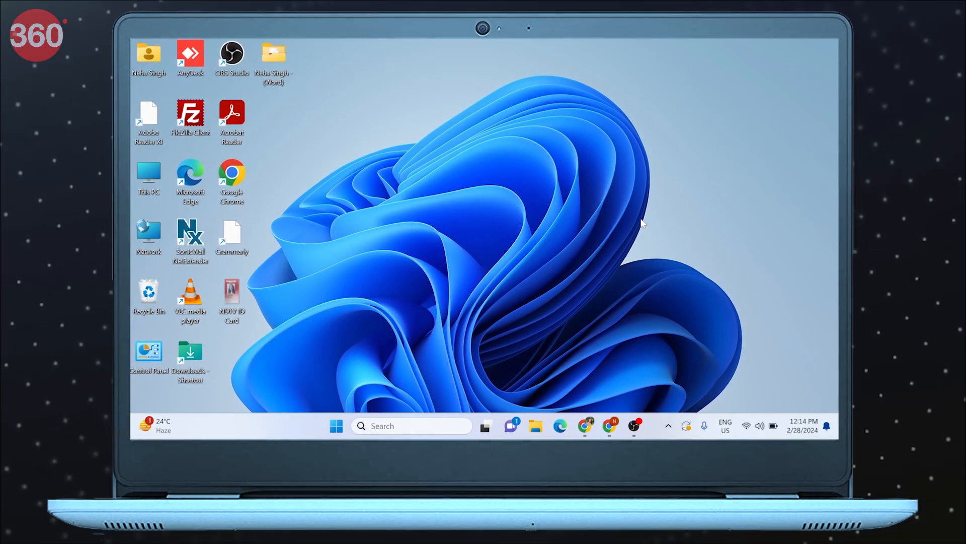
# Open Task Manager and switch to the Startup apps page
pyautogui.press('ctrl+alt+delete')
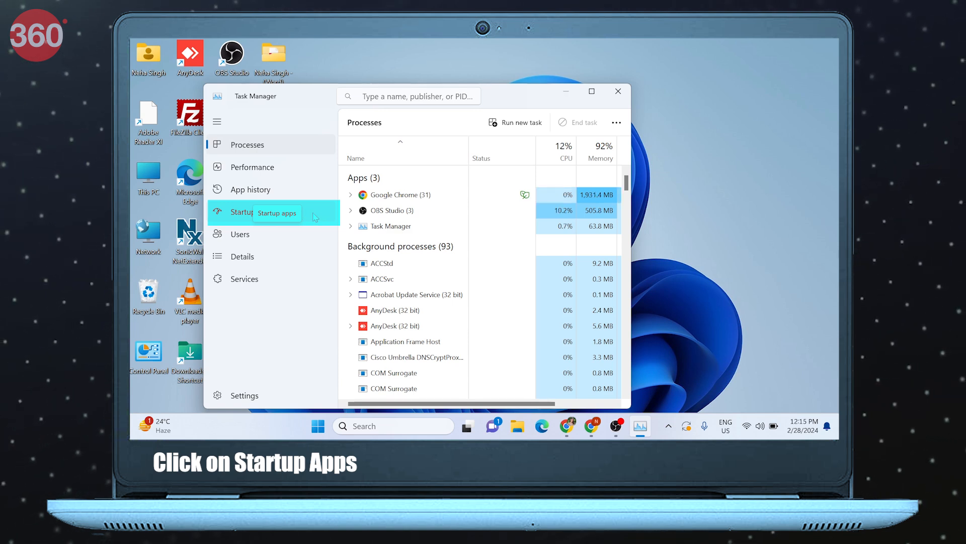
pyautogui.click(244, 212)
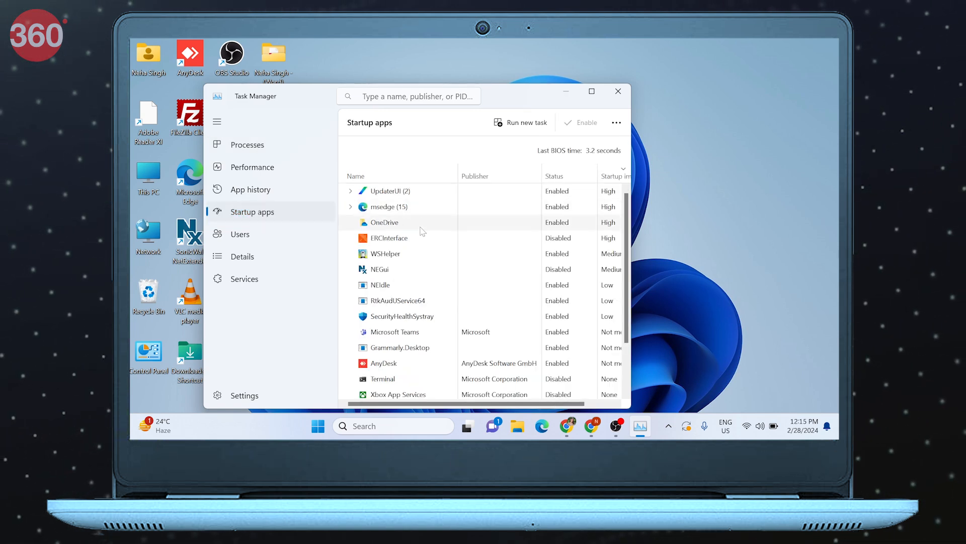
pyautogui.moveTo(414, 257)
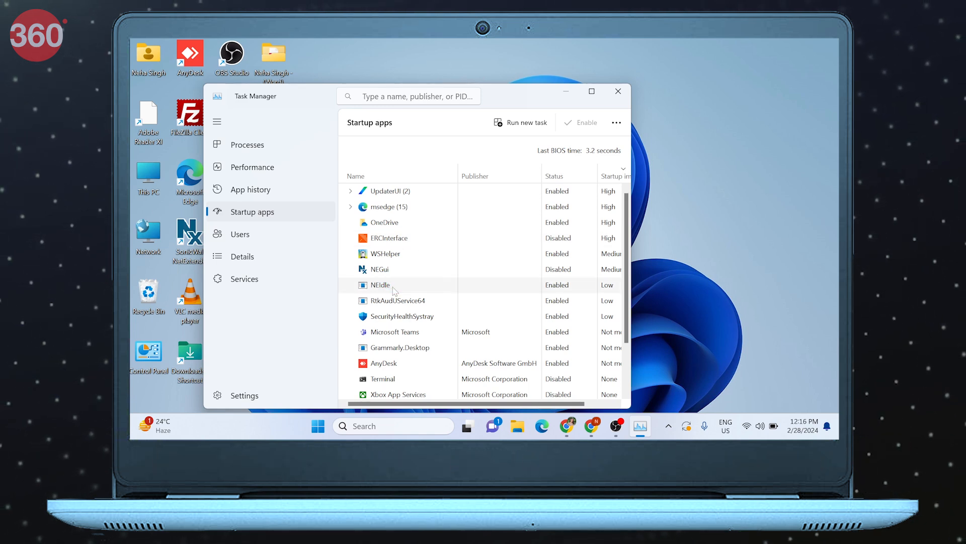
# Disable the NEIdle startup entry from its context menu
pyautogui.rightClick(379, 284)
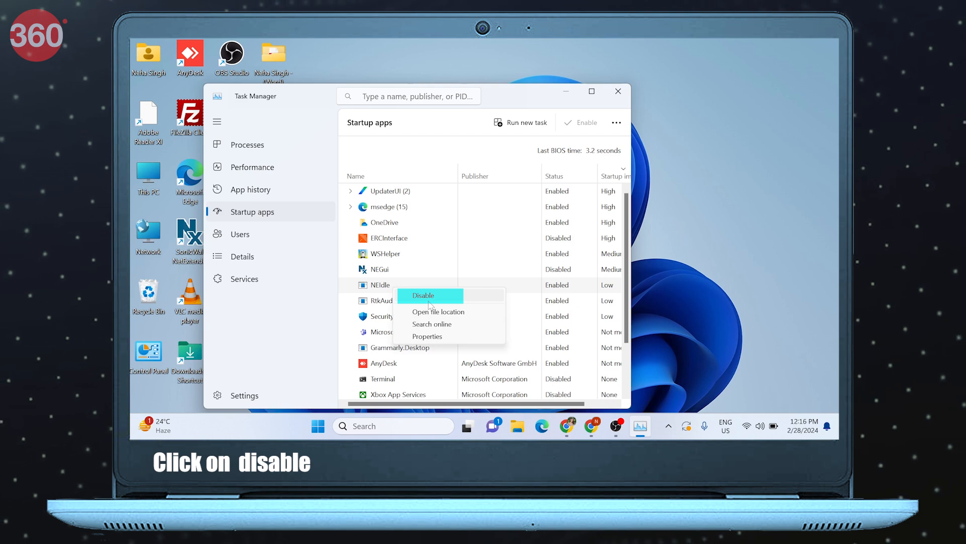
pyautogui.click(423, 295)
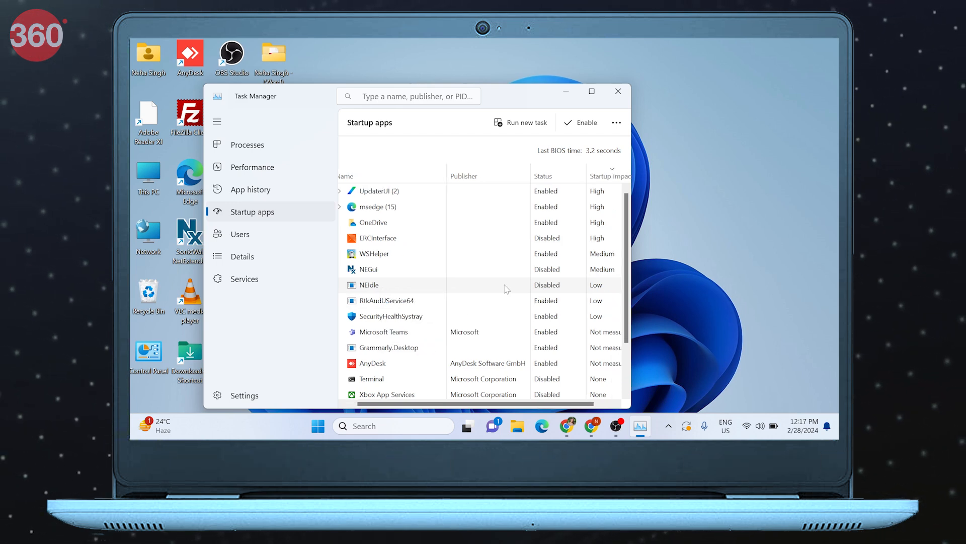
# Sort the startup list by Startup impact with High impact entries at the top
pyautogui.click(592, 176)
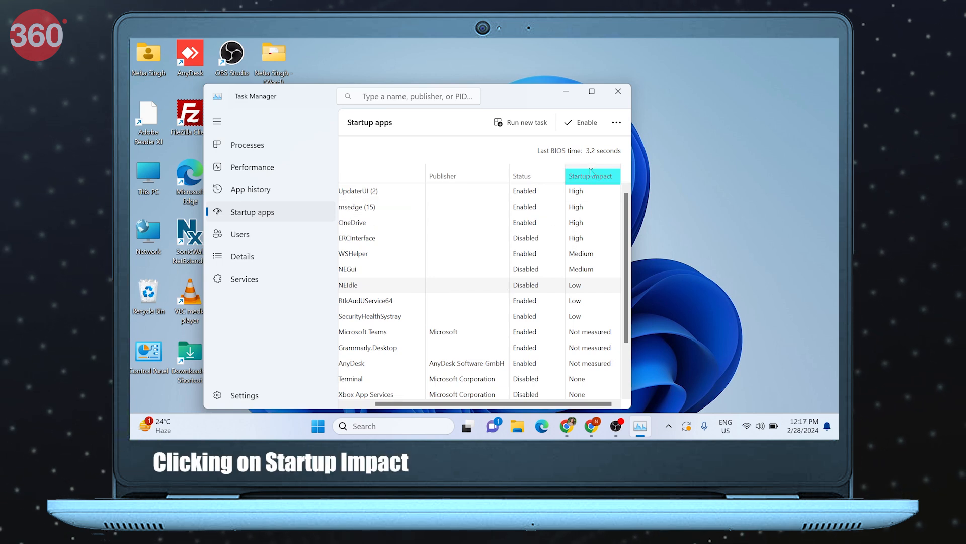
pyautogui.click(592, 175)
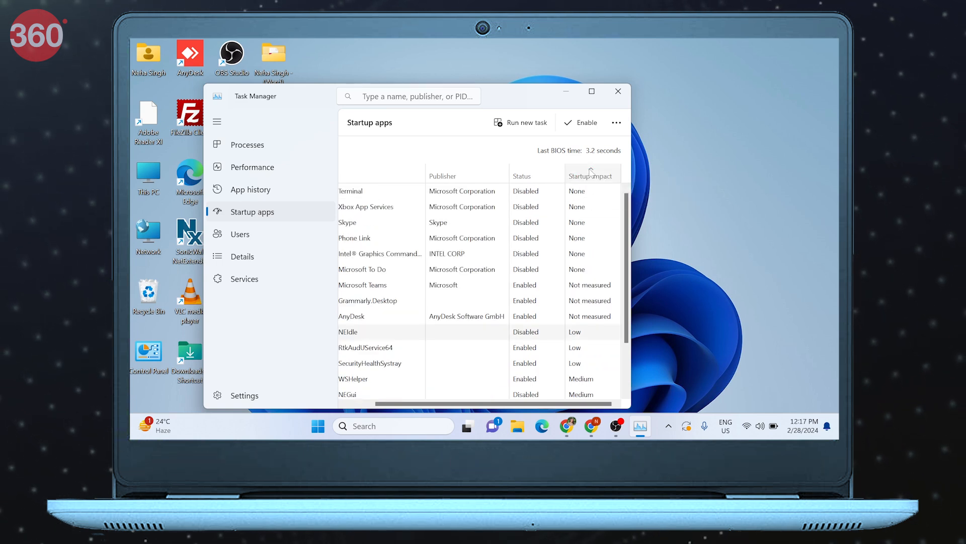
pyautogui.click(590, 176)
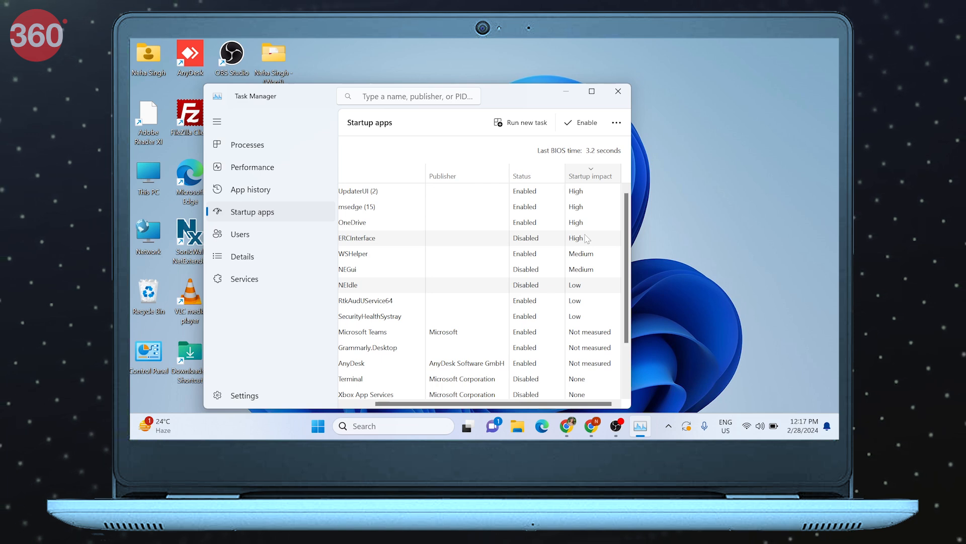
pyautogui.moveTo(588, 212)
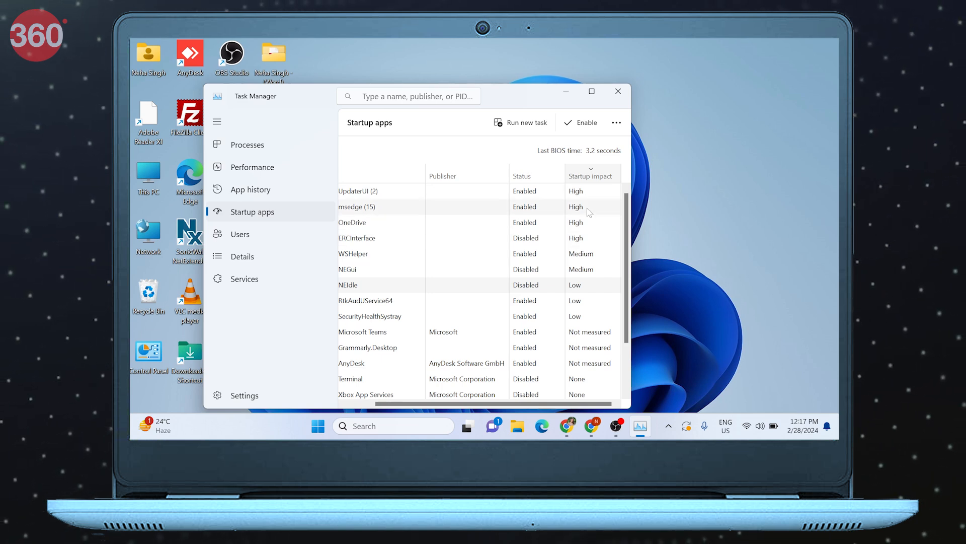